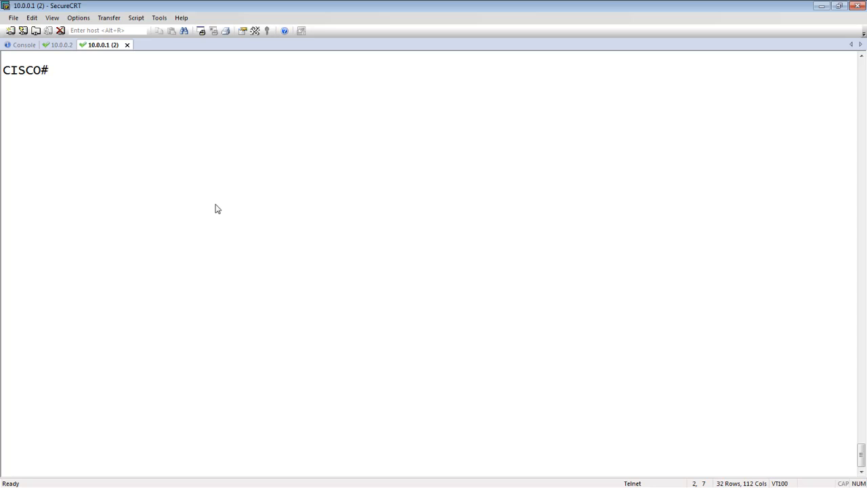
Step: On the Cisco switch, enter config t, create interface VLAN 10, then exit to global configuration
text(config t)
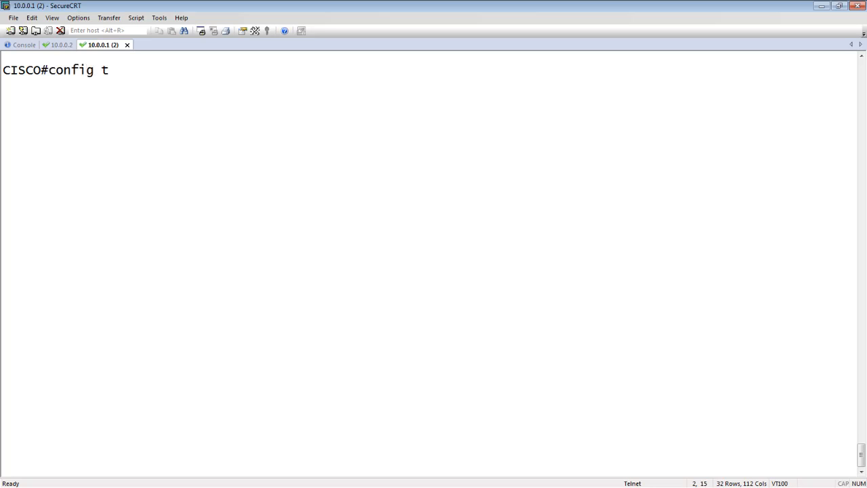
key(Return)
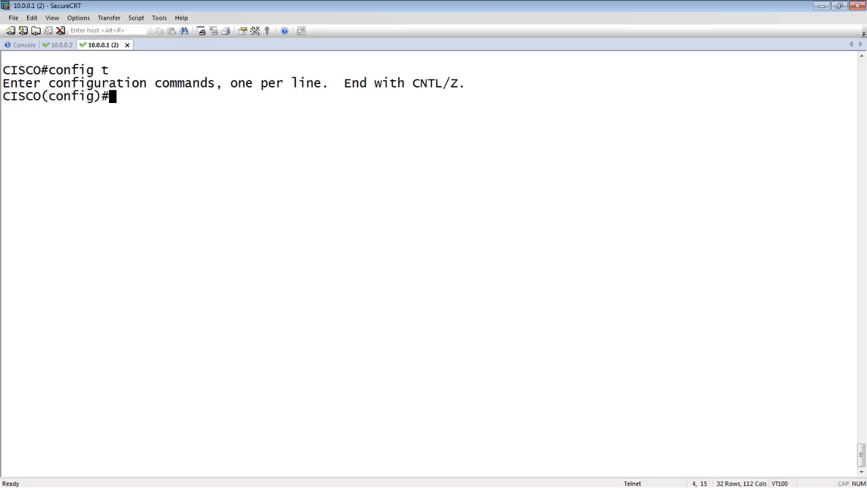
text(int vlan 10)
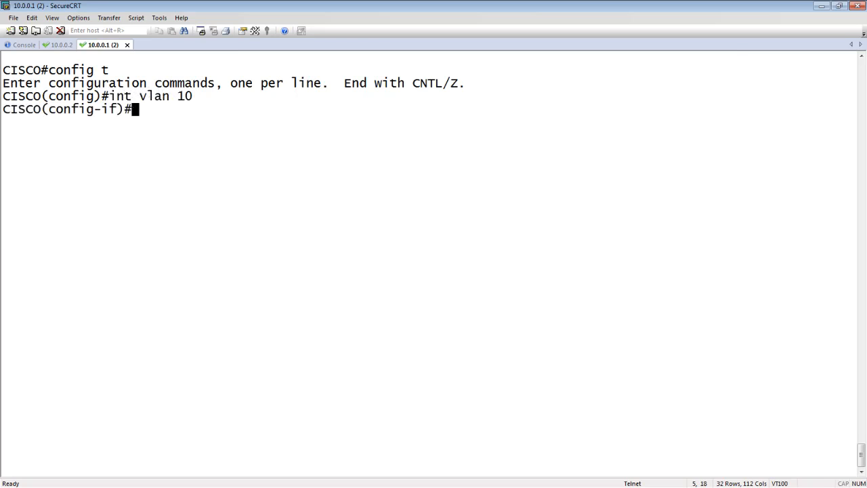
text(e)
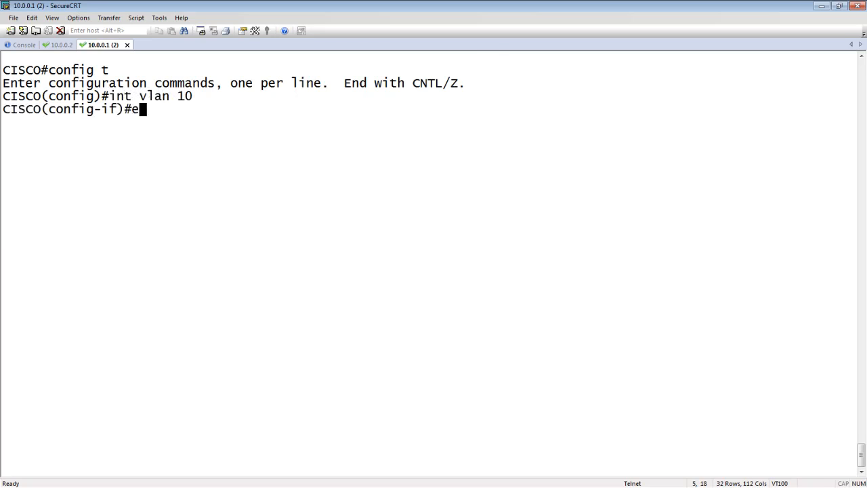
key(Return)
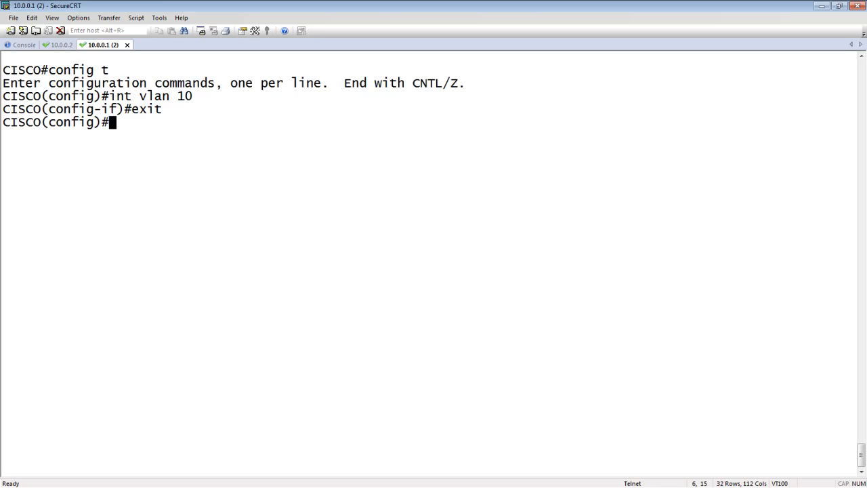
Step: Select interface Gi0/4 and set it to switchport mode access
text(int)
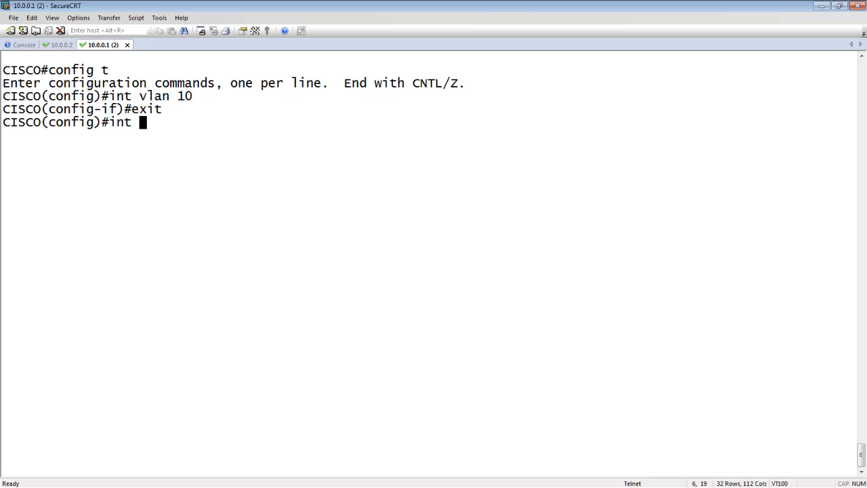
text(gi)
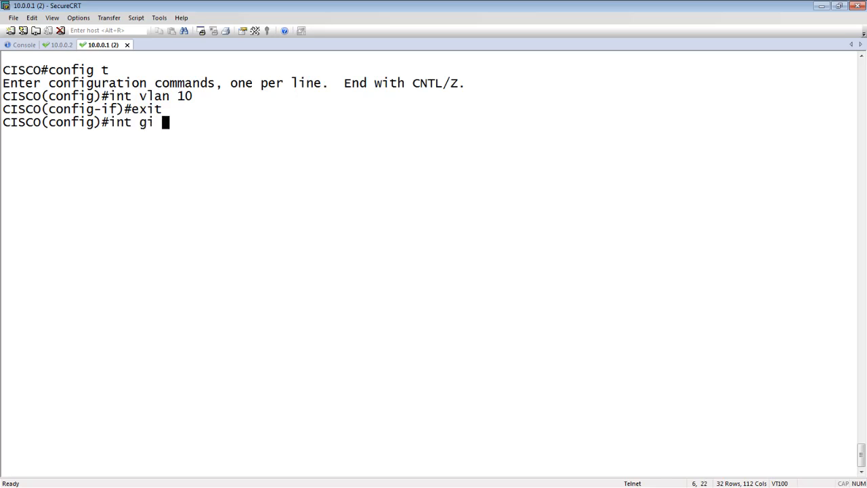
text(0/4)
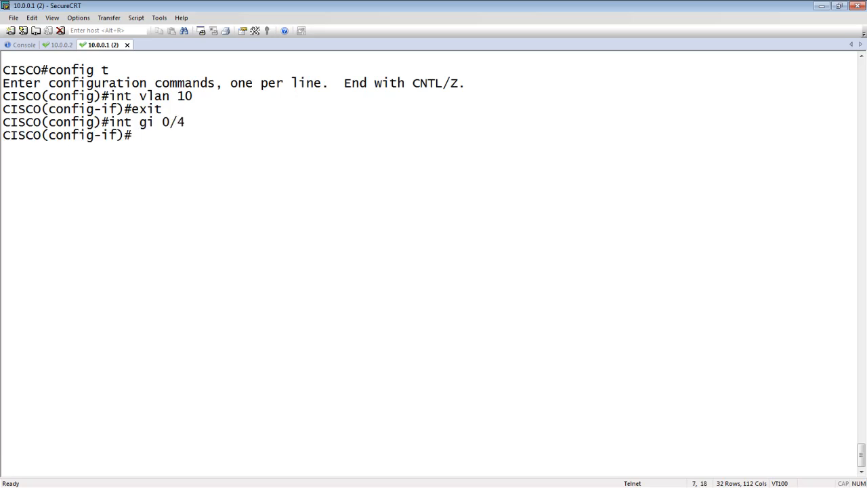
text(switch)
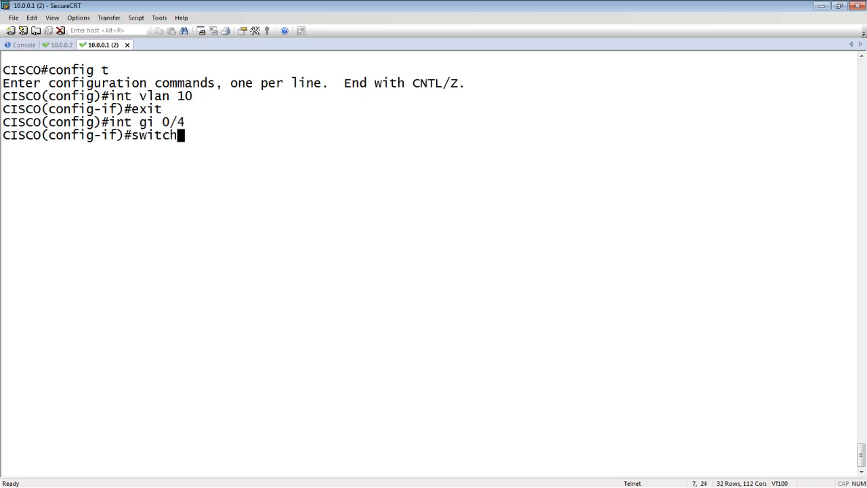
text(port mode acc)
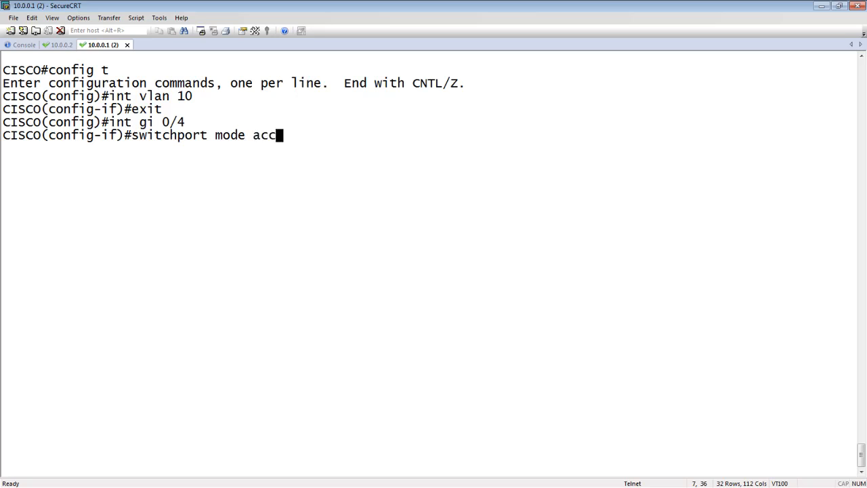
key(Return)
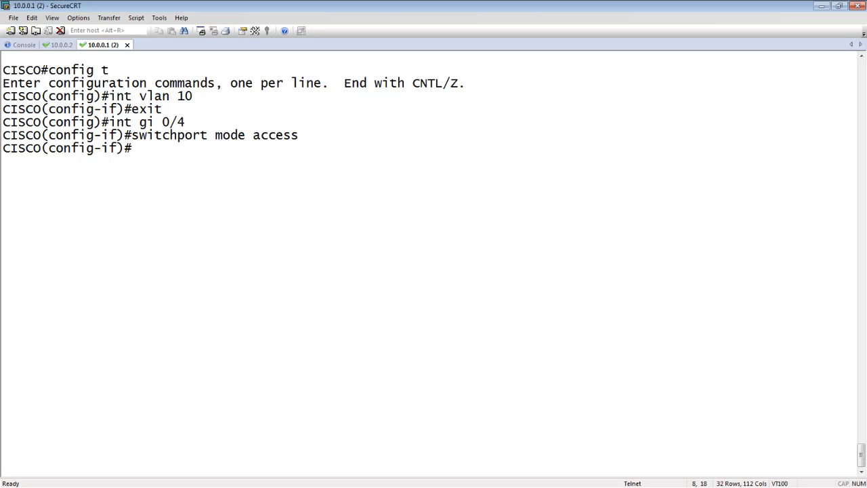
Step: Assign port Gi0/4 to access VLAN 10 with switchport access vlan 10
text(switchport acc)
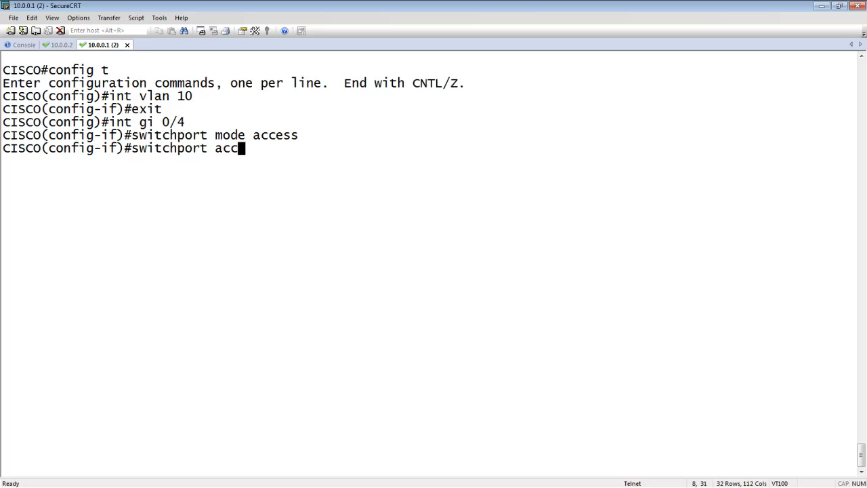
text(ess)
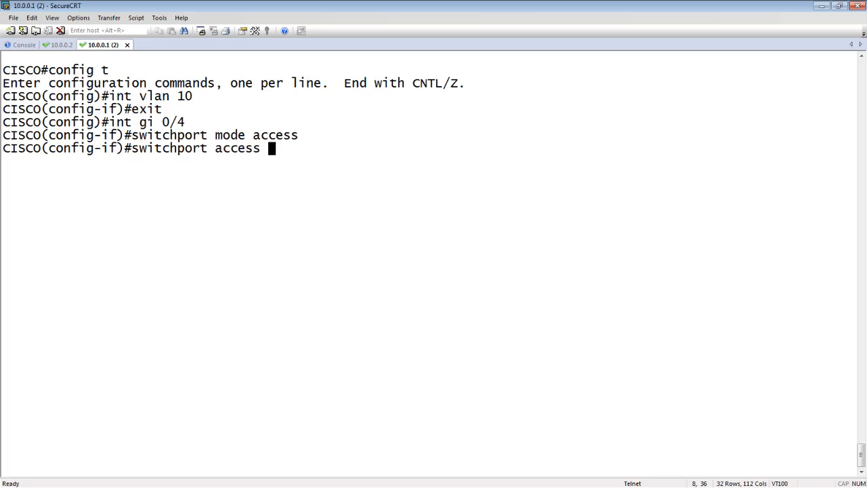
text(?)
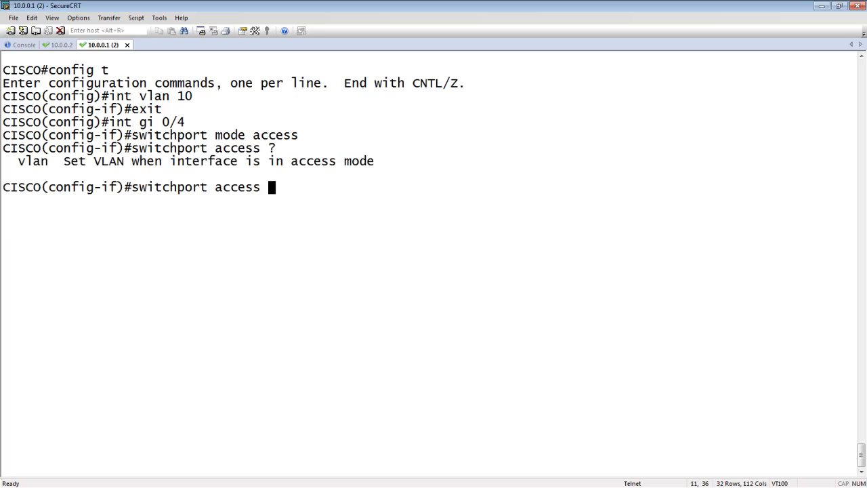
text(vlan 1)
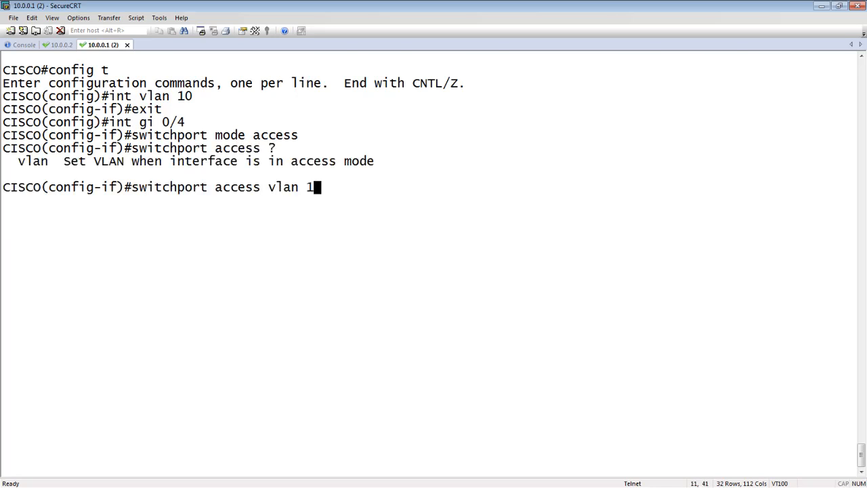
key(Return)
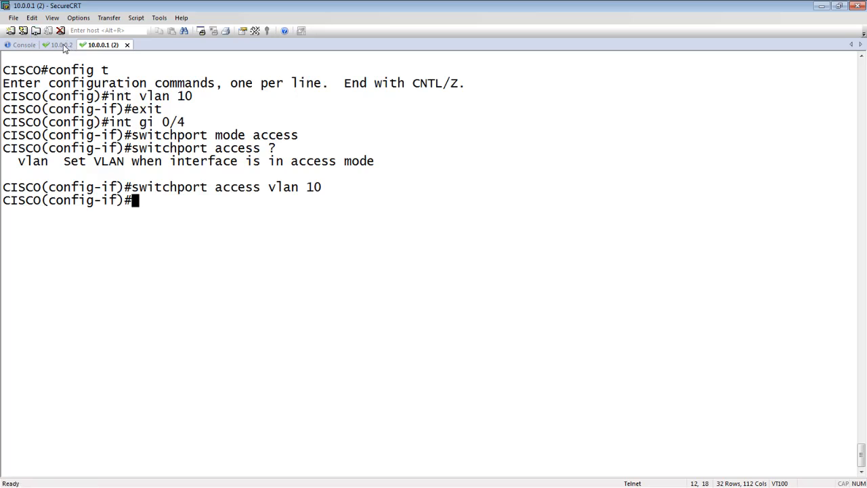
Step: In the 10.0.0.2 Brocade session, create VLAN 10 and add ethernet 1/1/4 as untagged
click(60, 44)
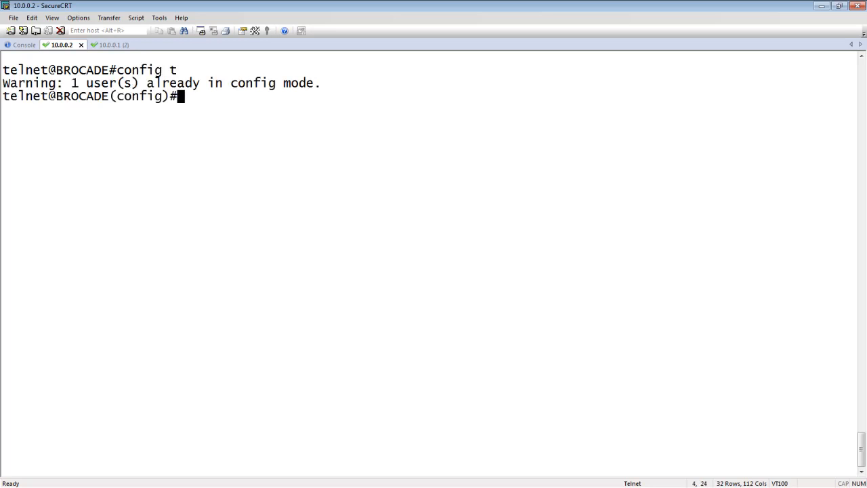
text(vlan 10)
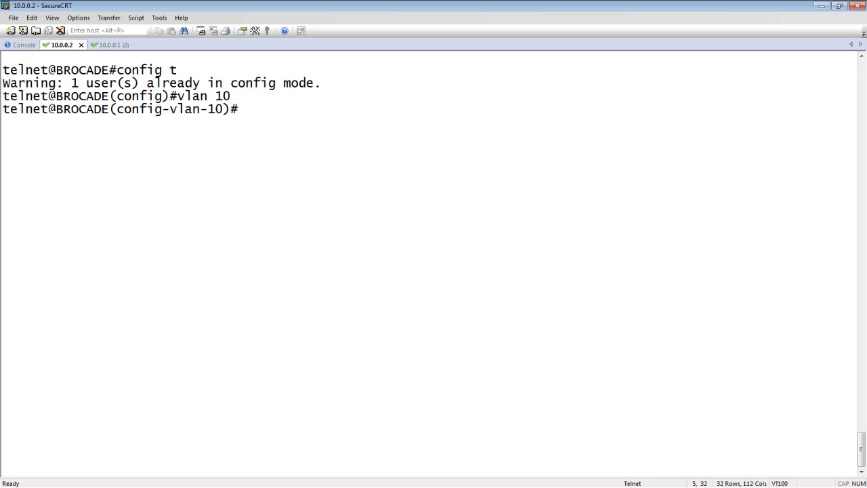
text(untagged)
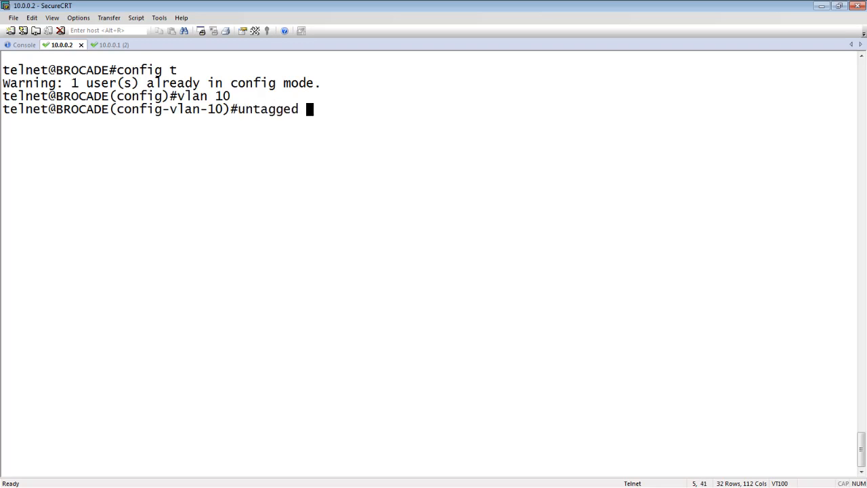
text(ethen)
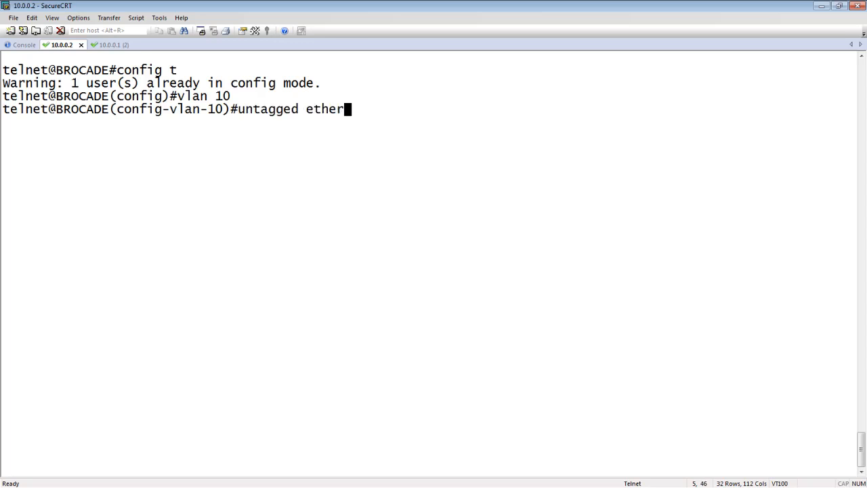
text(net)
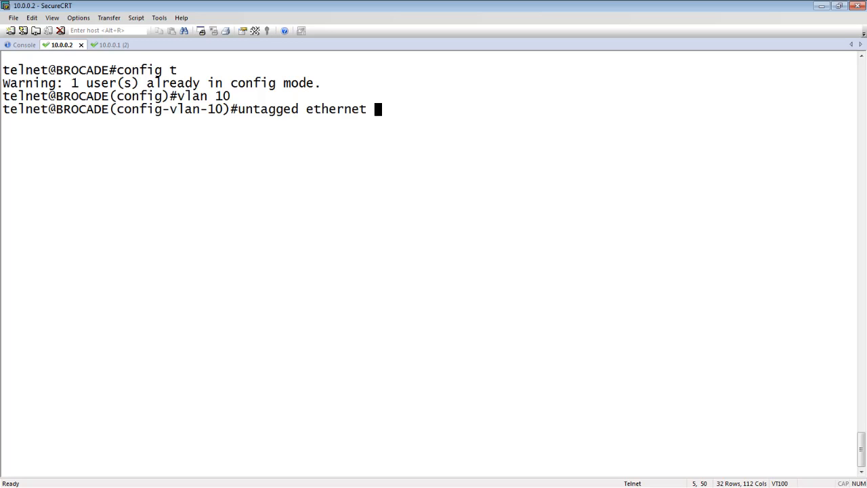
text(1/1/1)
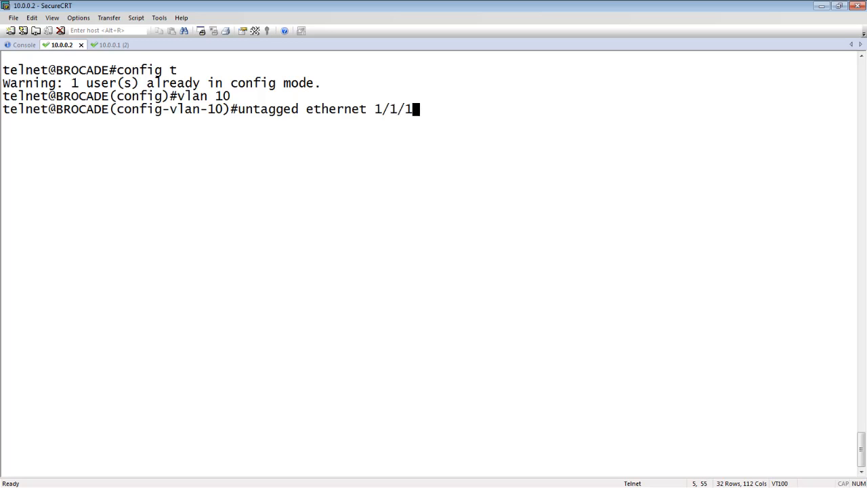
text(4)
key(Return)
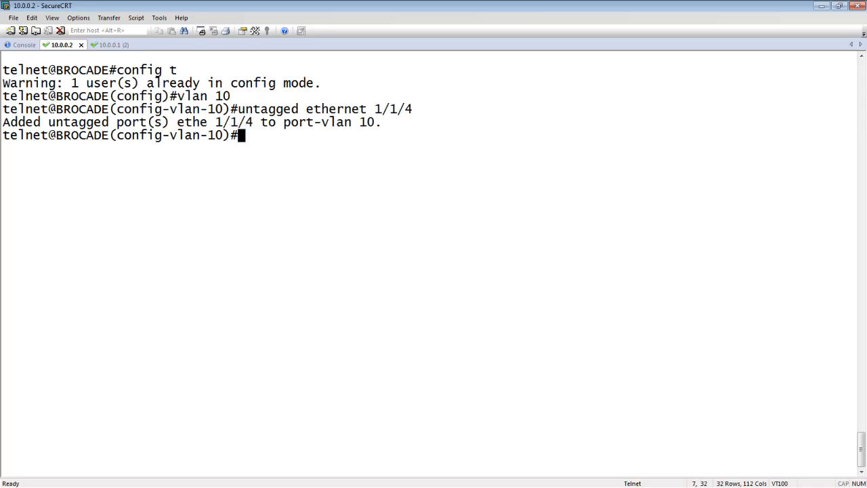
Step: Add Brocade ports ethernet 1/1/5 to 1/1/10 untagged to VLAN 10
text(unt a)
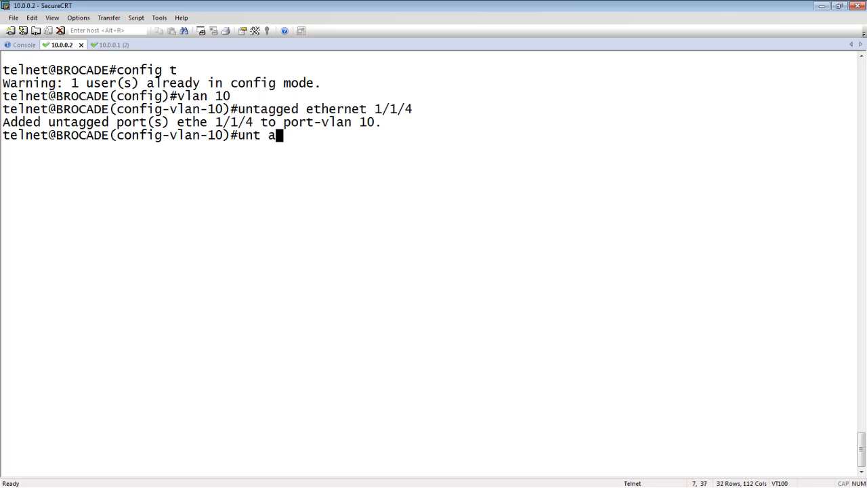
key(BackSpace)
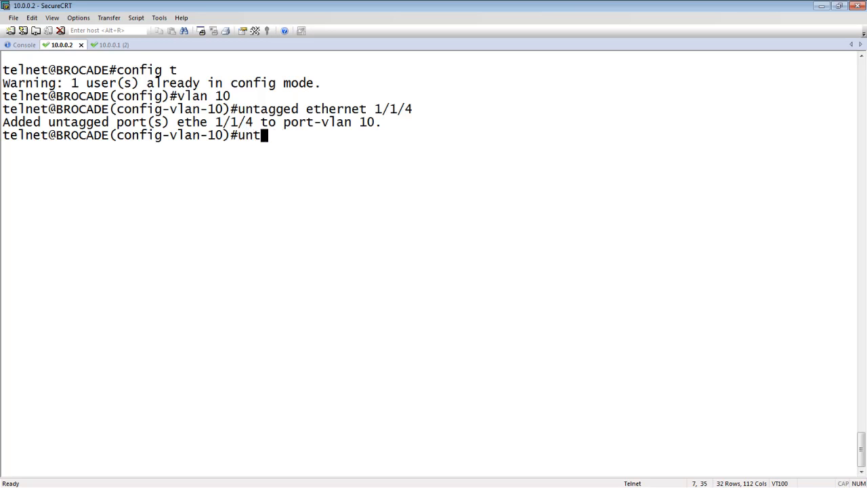
text(ag e)
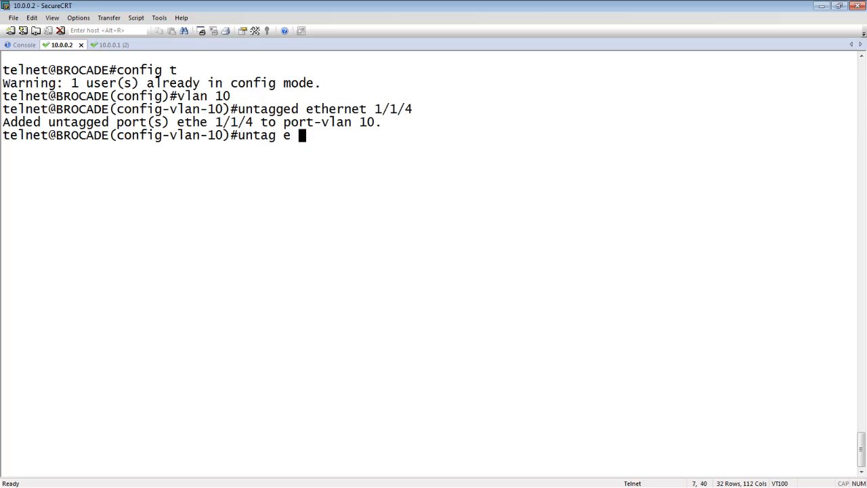
text(1/1/5)
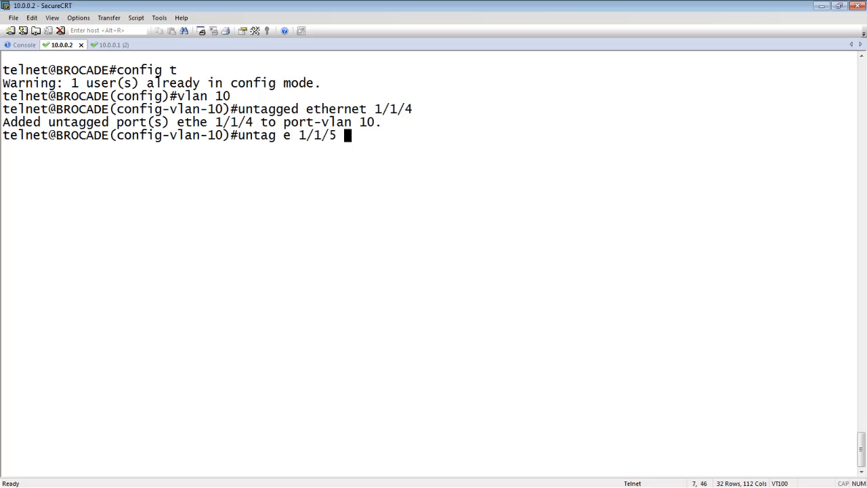
text(to 1/1/)
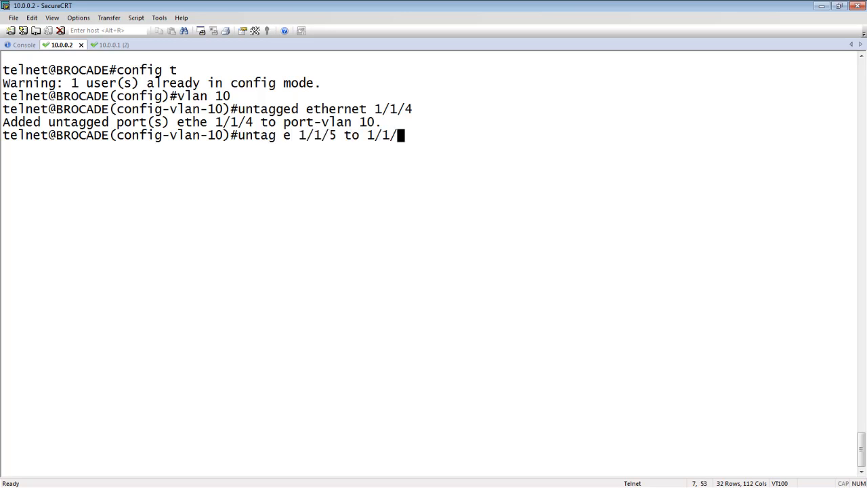
key(Return)
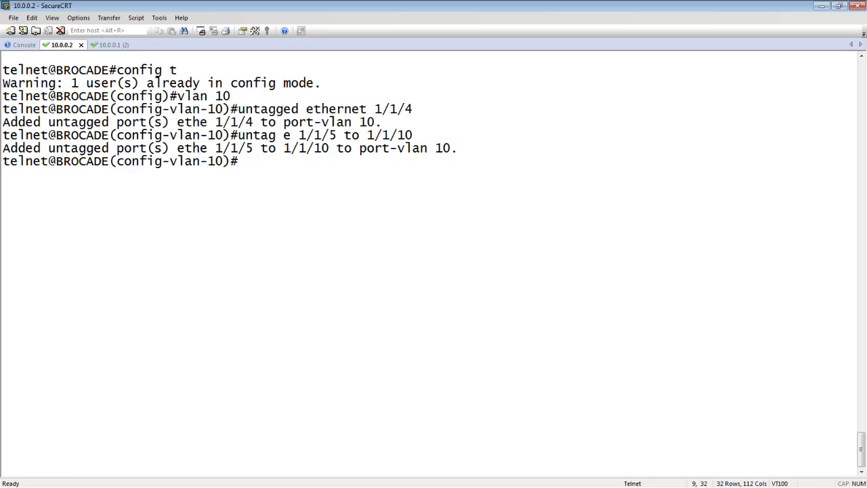
Step: Show the Brocade running configuration with sh run to check VLAN 10's untagged ports
text(sh run)
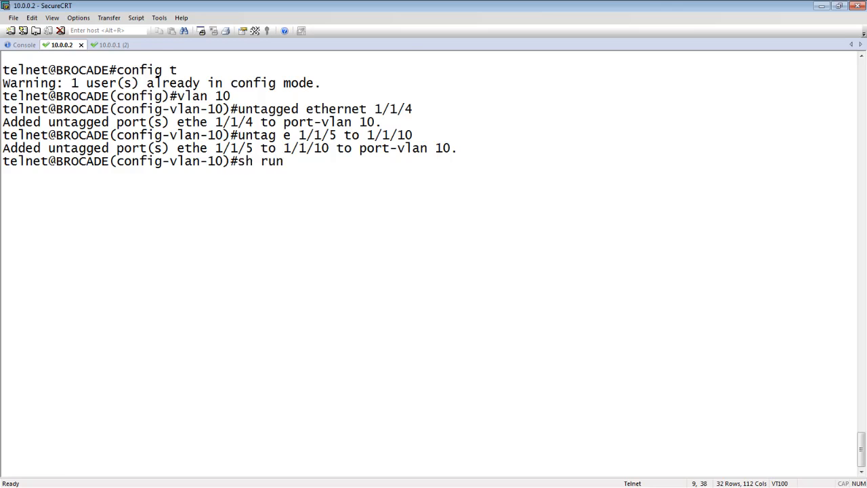
key(Return)
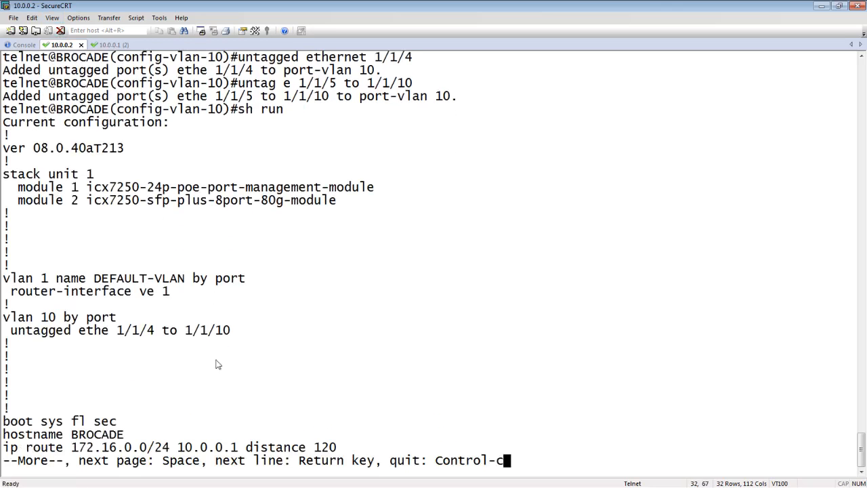
mouse_move(95, 278)
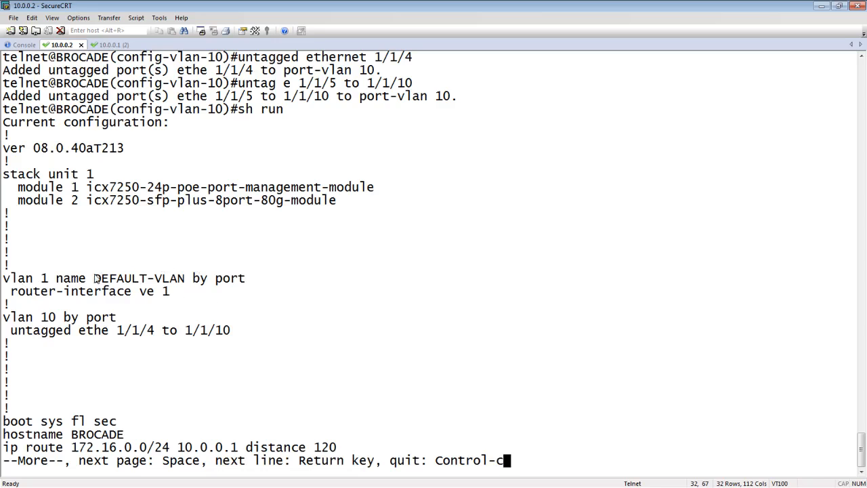
mouse_move(132, 323)
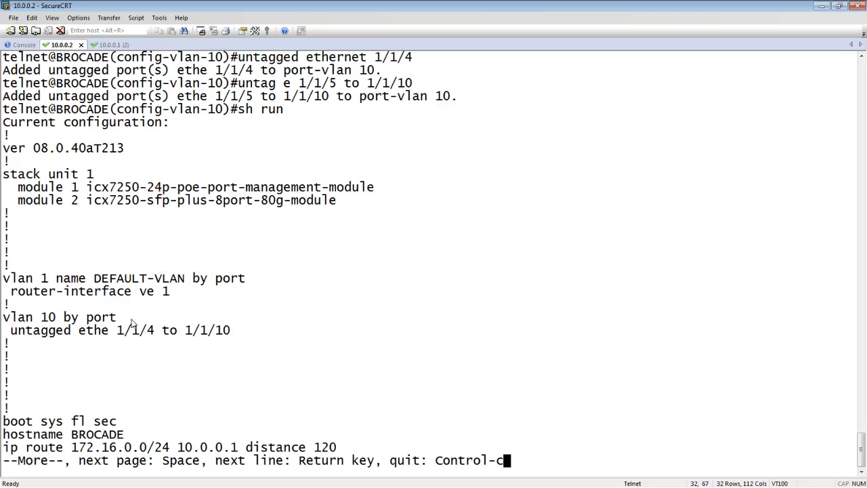
mouse_move(197, 334)
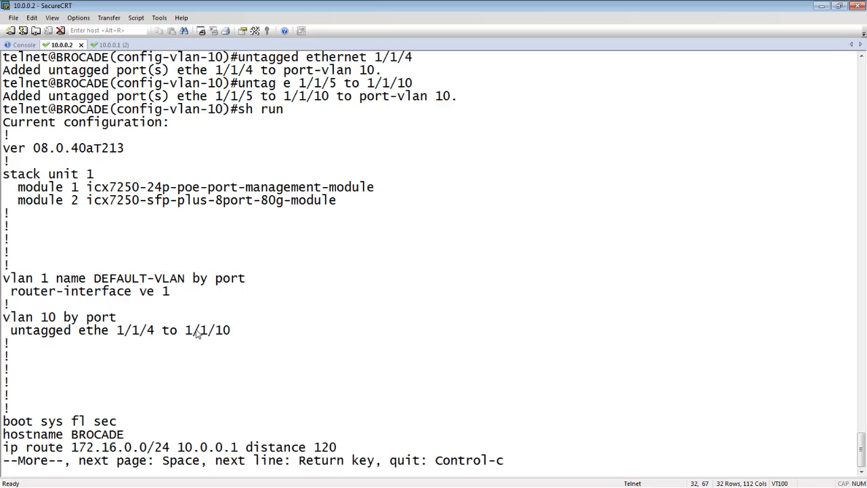
mouse_move(67, 316)
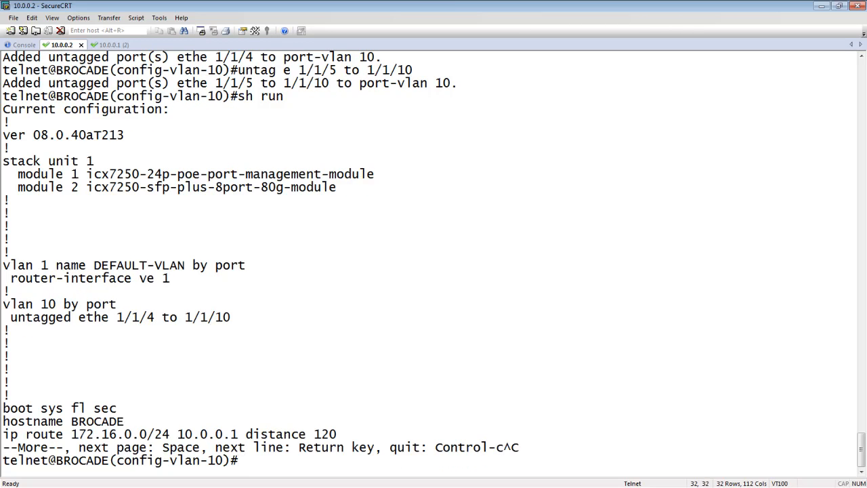
Step: Run show int brief to confirm ports 1/1/4–1/1/10 have PVID 10
text(show int brie)
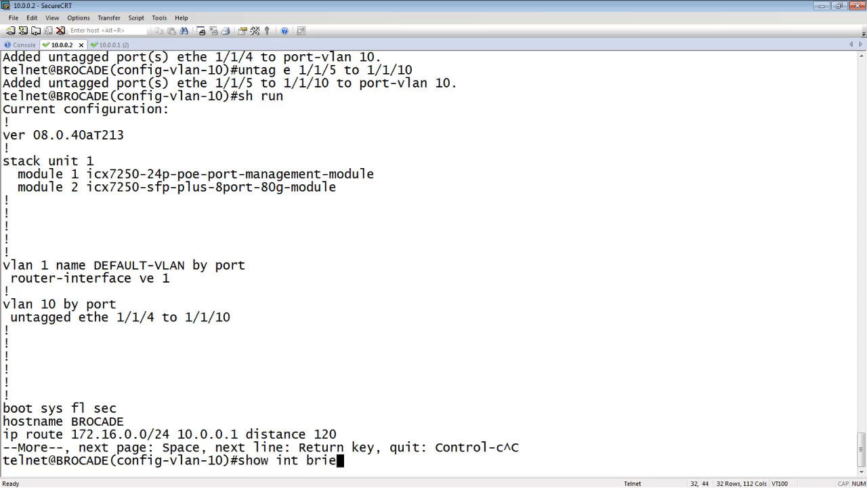
key(Return)
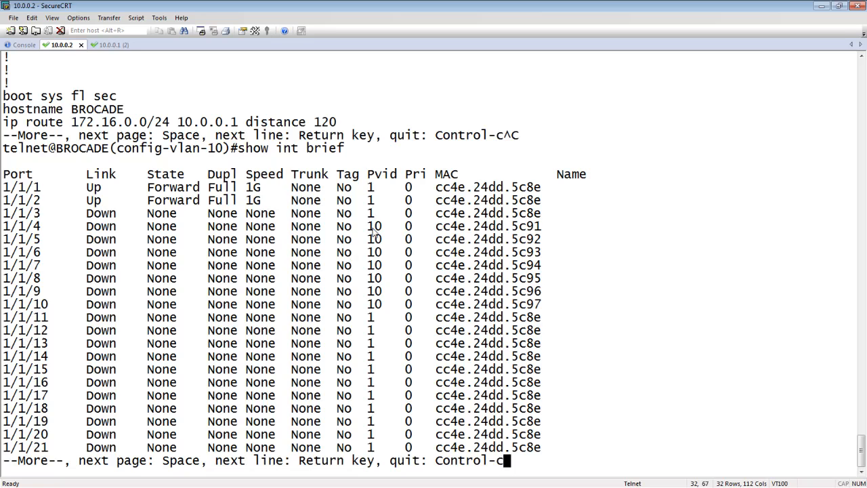
mouse_move(41, 287)
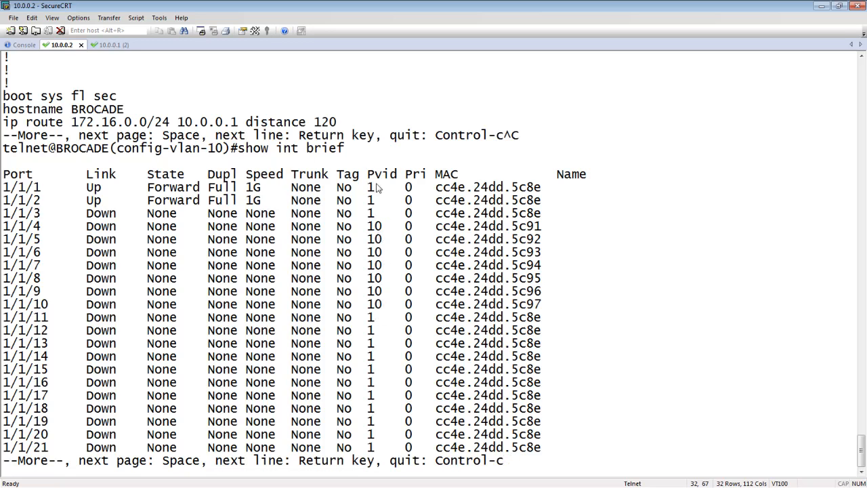
mouse_move(345, 187)
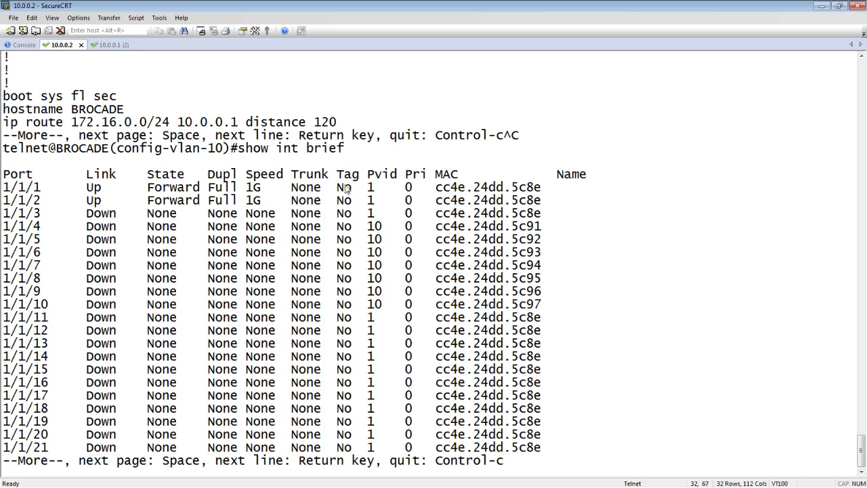